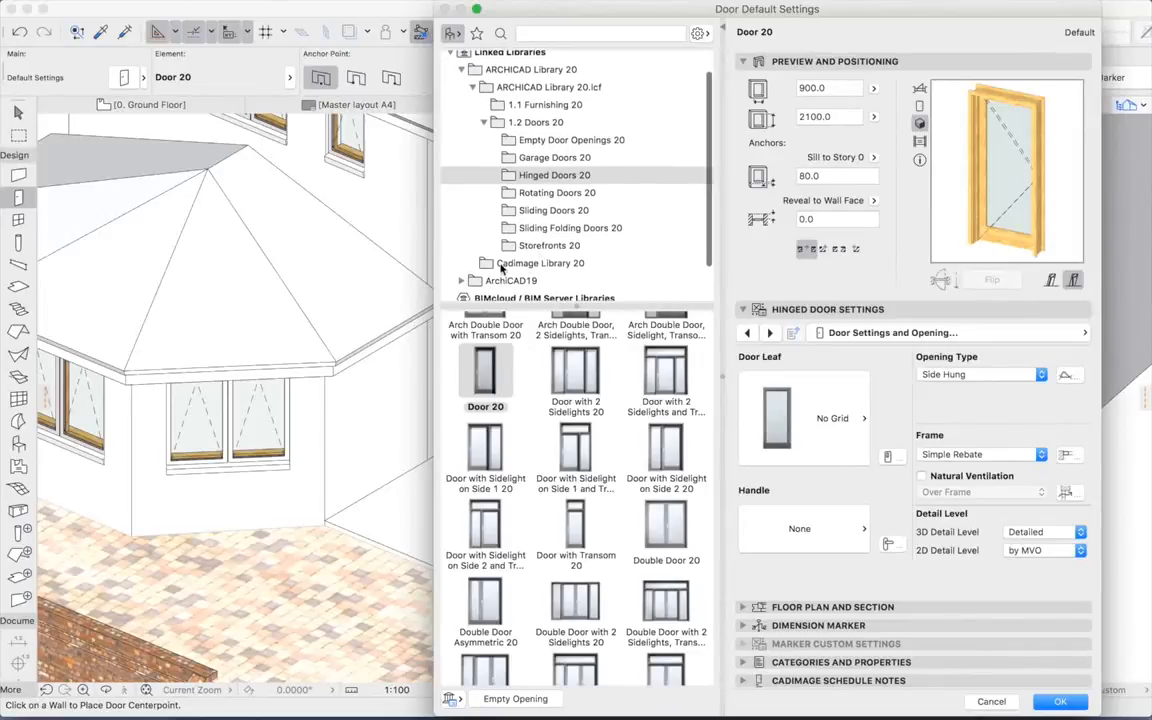
# Select the Cadimage Door object from the Cadimage Library 20 folder as the door default
pyautogui.click(540, 263)
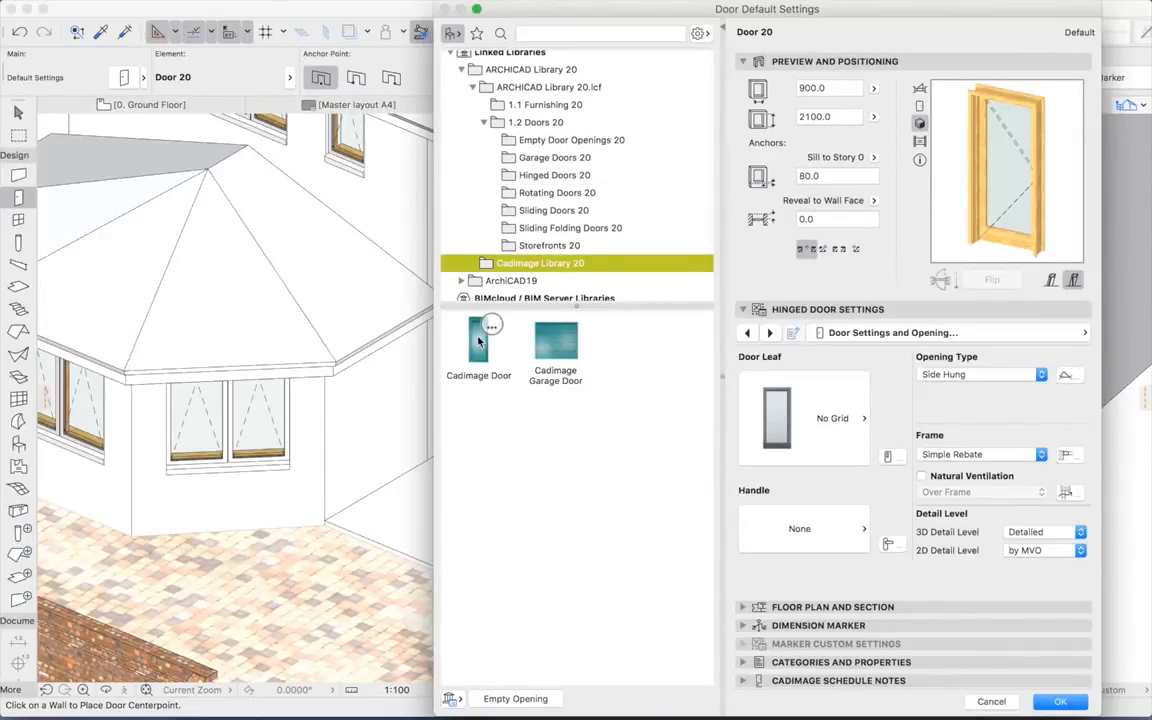
pyautogui.click(479, 345)
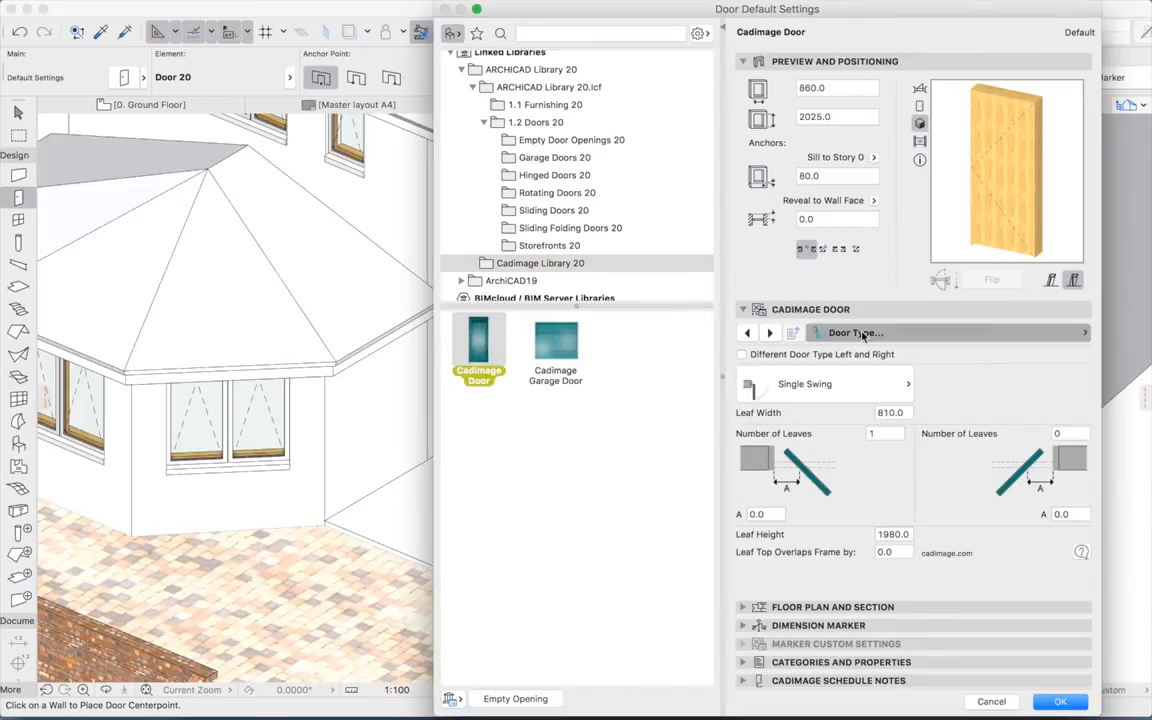
# Show the flat-head Shape settings and set the door height to 2040
pyautogui.click(850, 332)
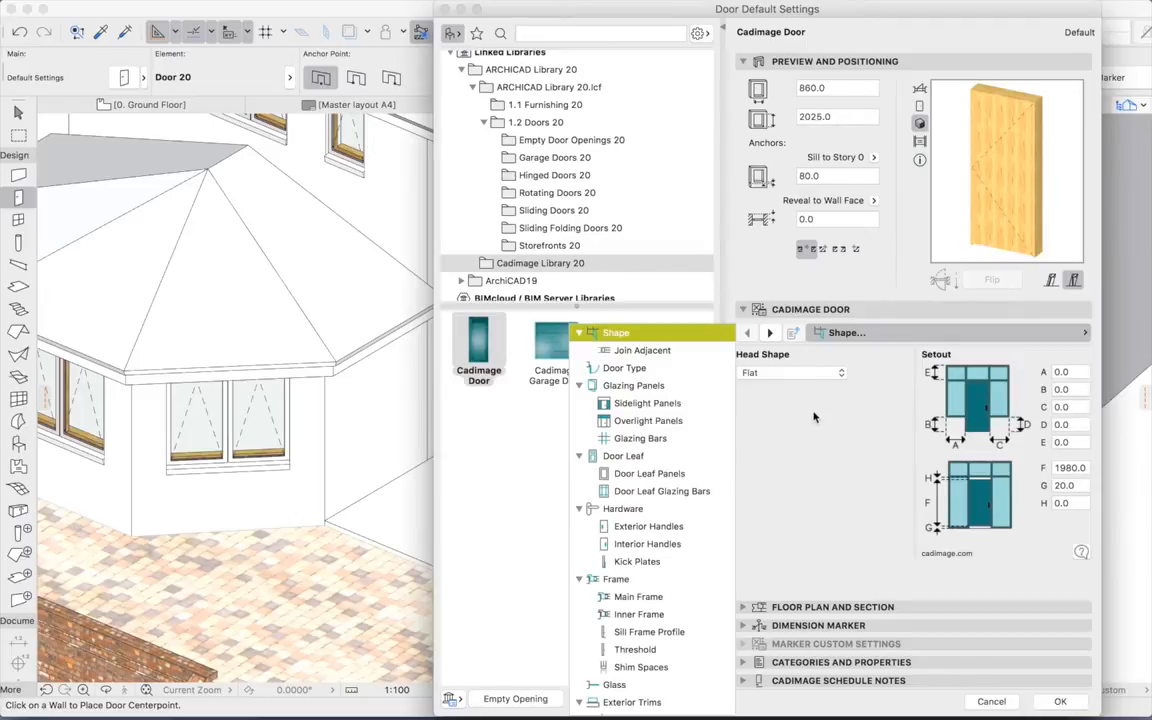
pyautogui.moveTo(816, 417)
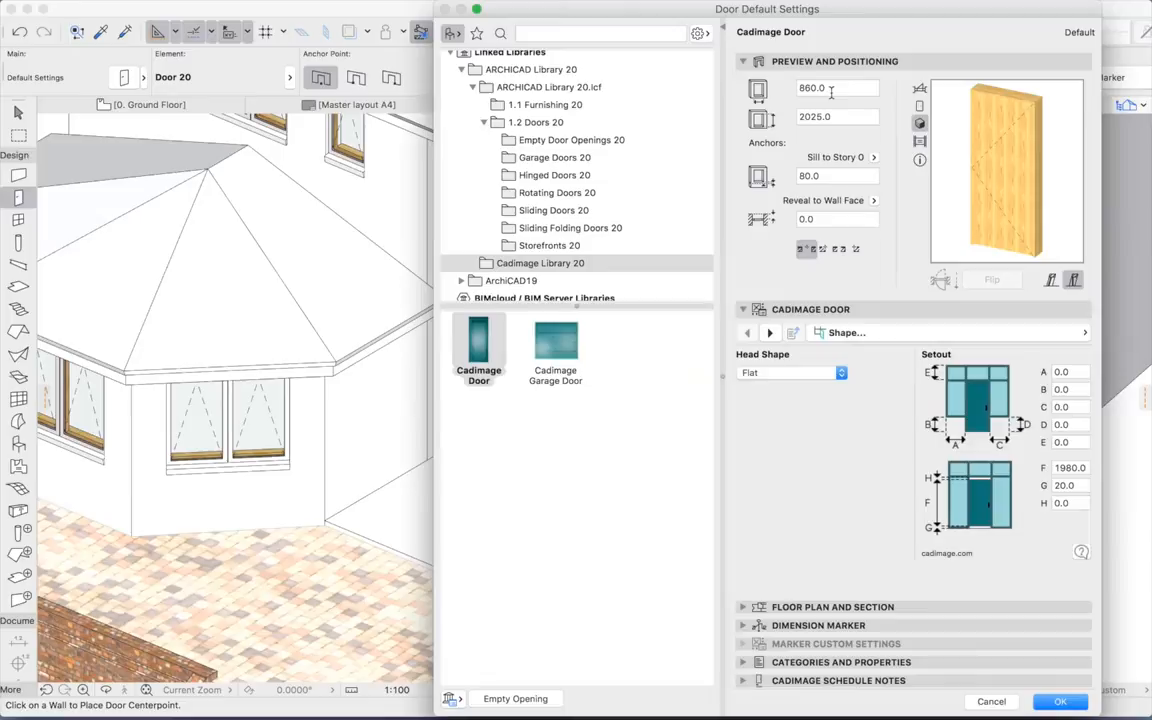
pyautogui.click(837, 117)
pyautogui.write('2040')
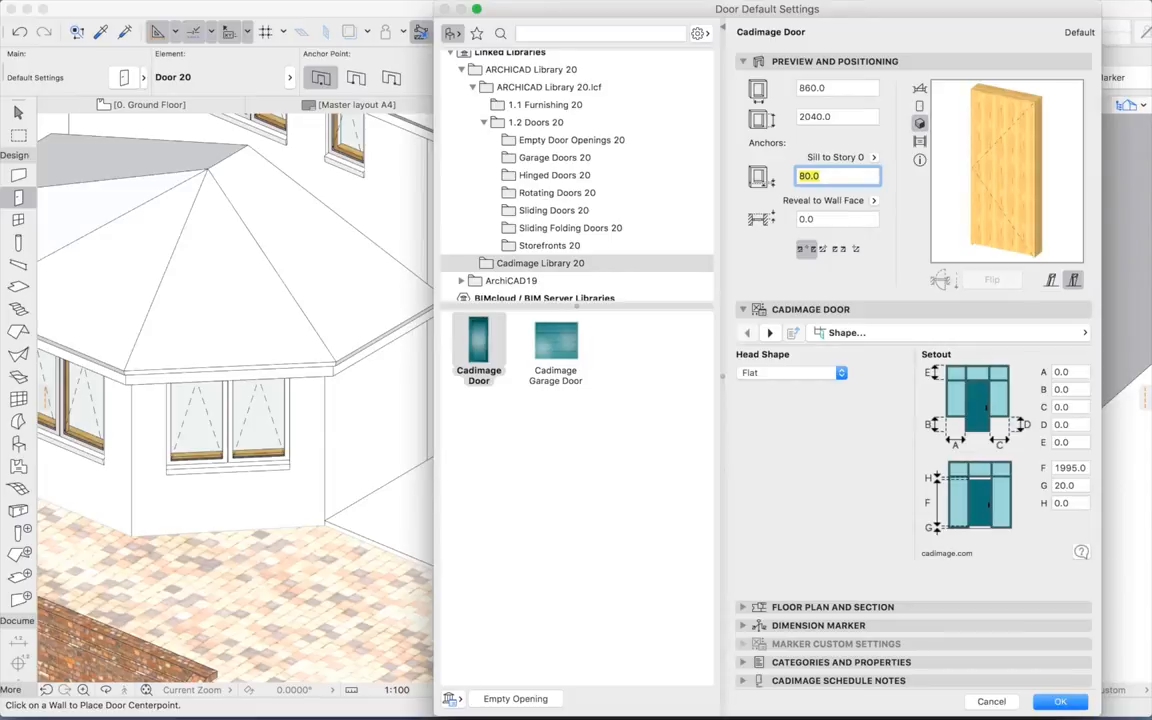
pyautogui.moveTo(969, 401)
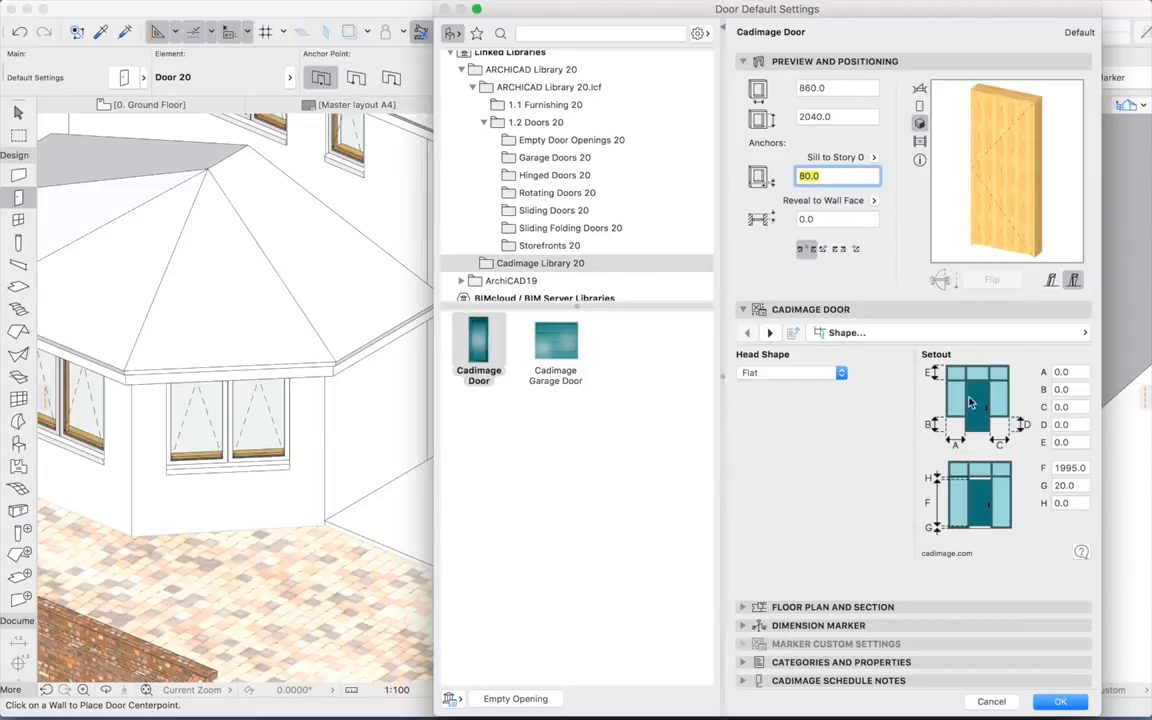
pyautogui.moveTo(915, 404)
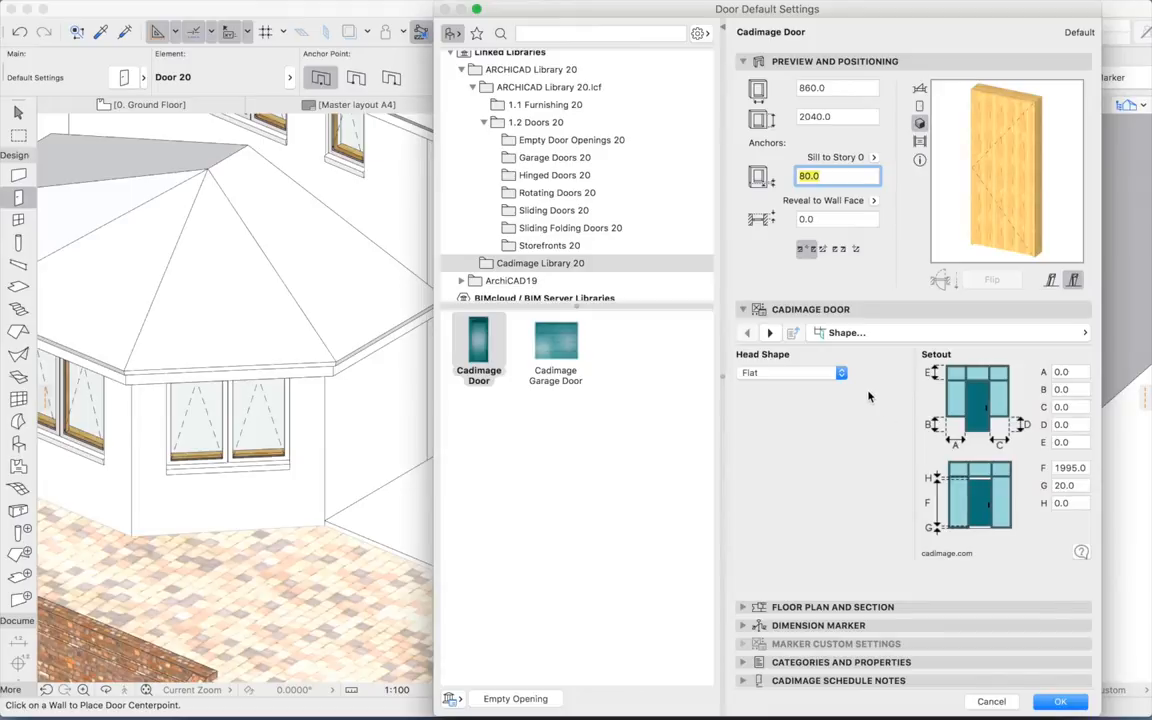
pyautogui.moveTo(865, 388)
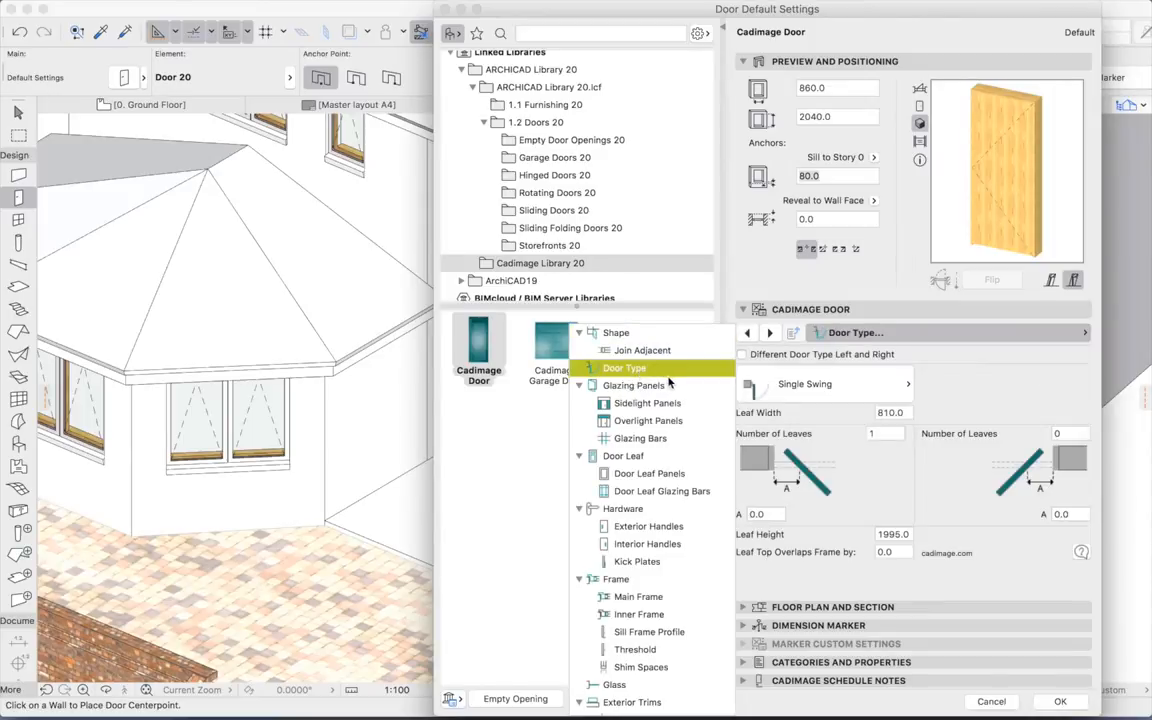
pyautogui.moveTo(843, 428)
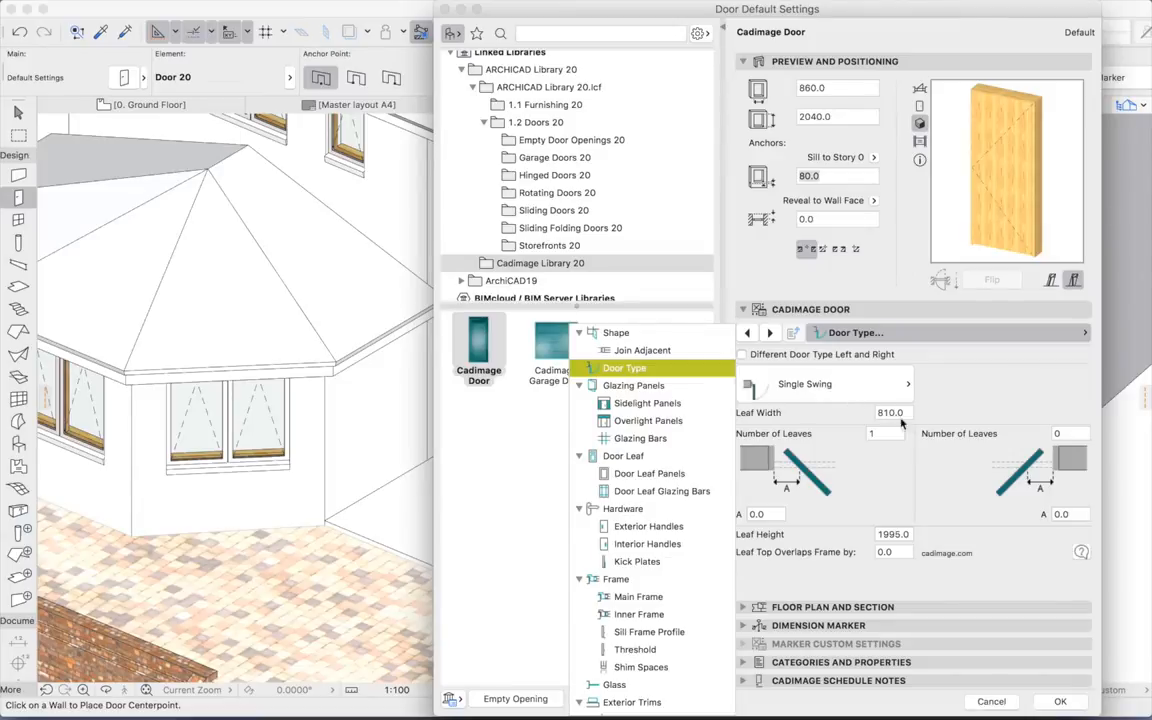
pyautogui.moveTo(903, 423)
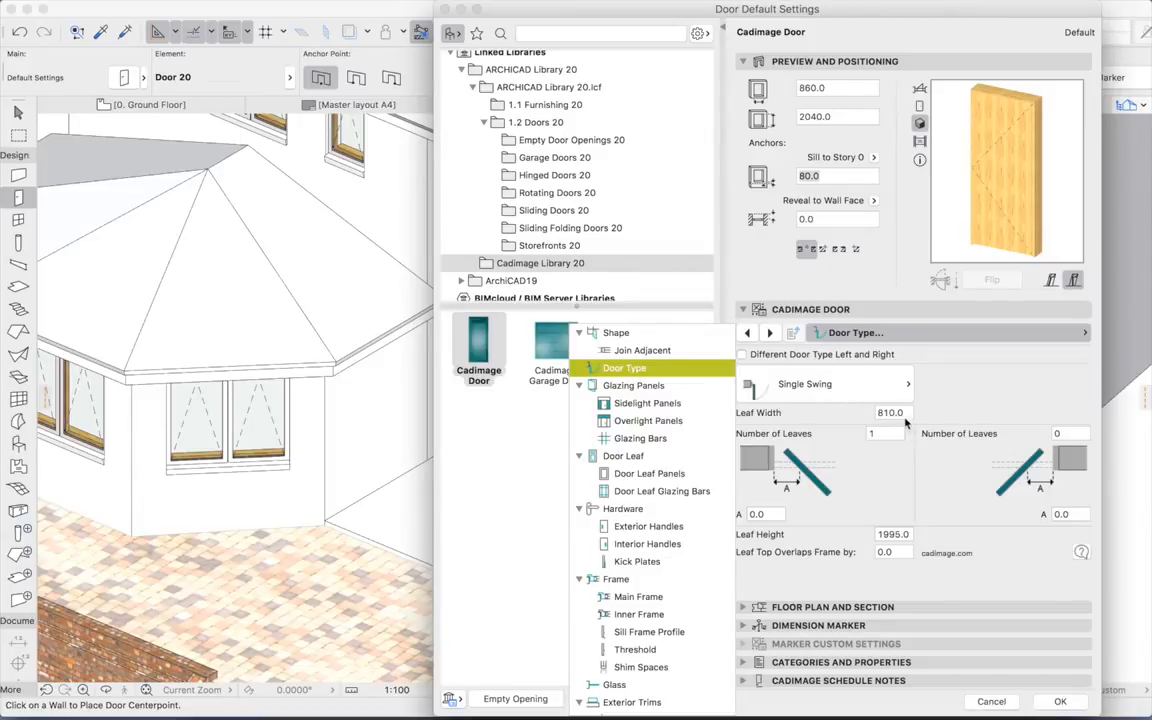
# Set leaf width to 760, add a second leaf, and preview the door in elevation
pyautogui.click(890, 412)
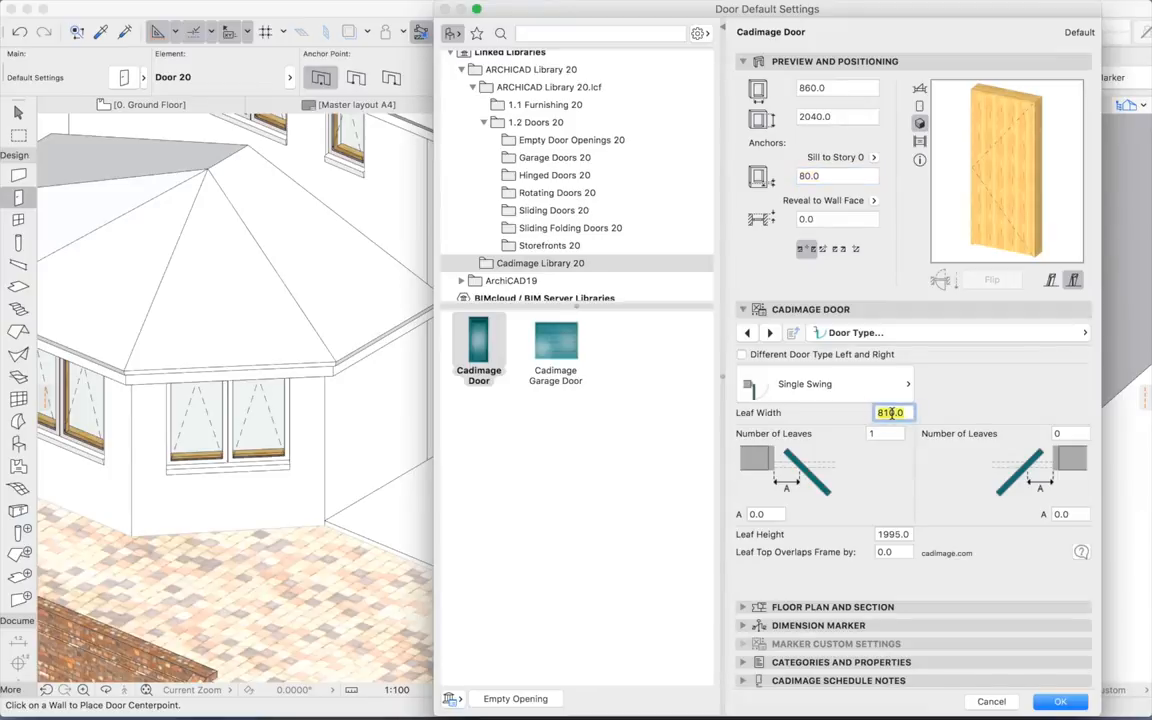
pyautogui.write('760.0')
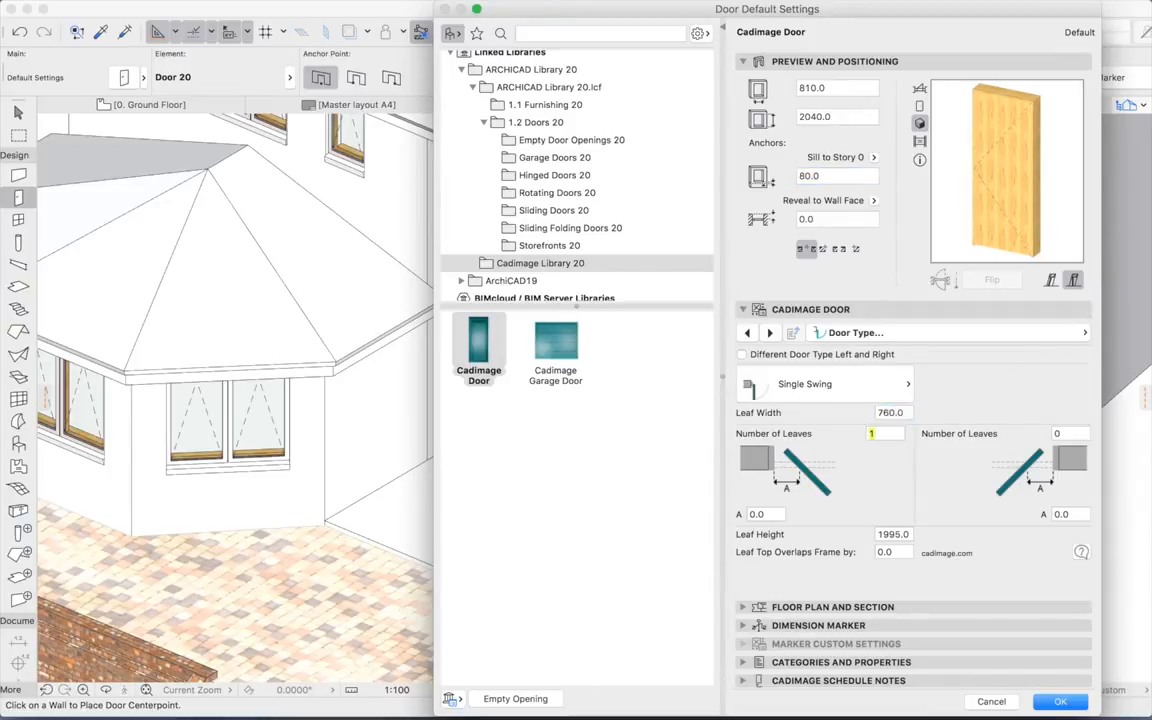
pyautogui.click(1070, 433)
pyautogui.write('1')
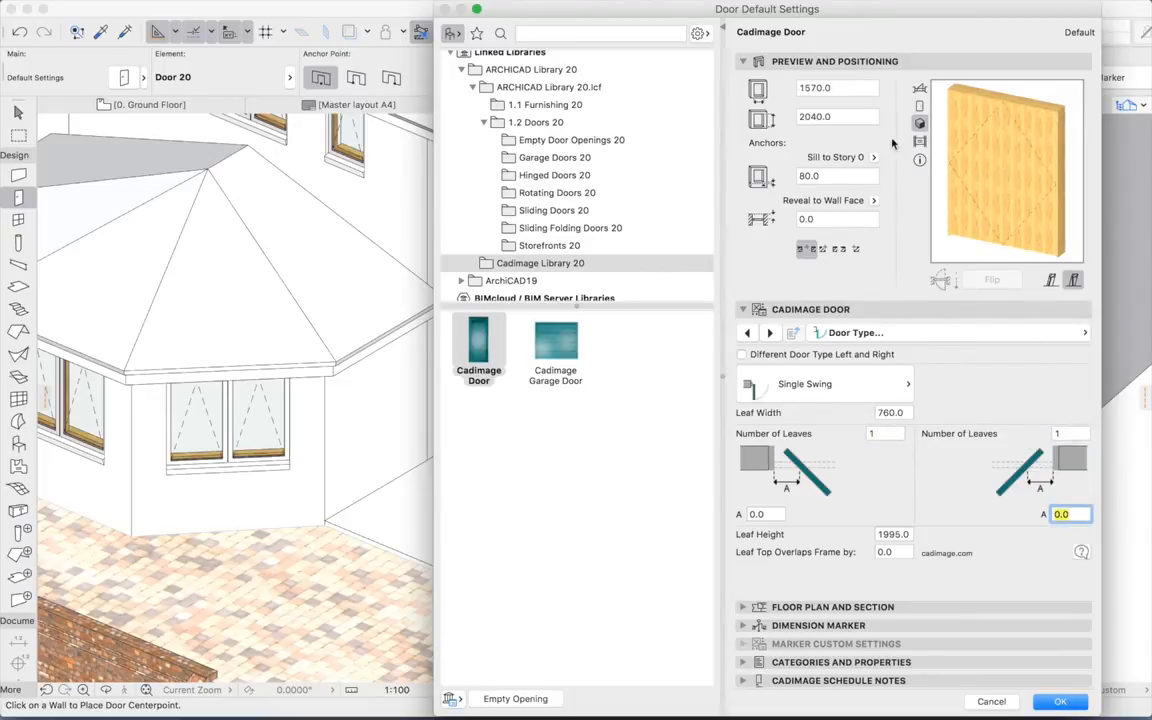
pyautogui.click(918, 124)
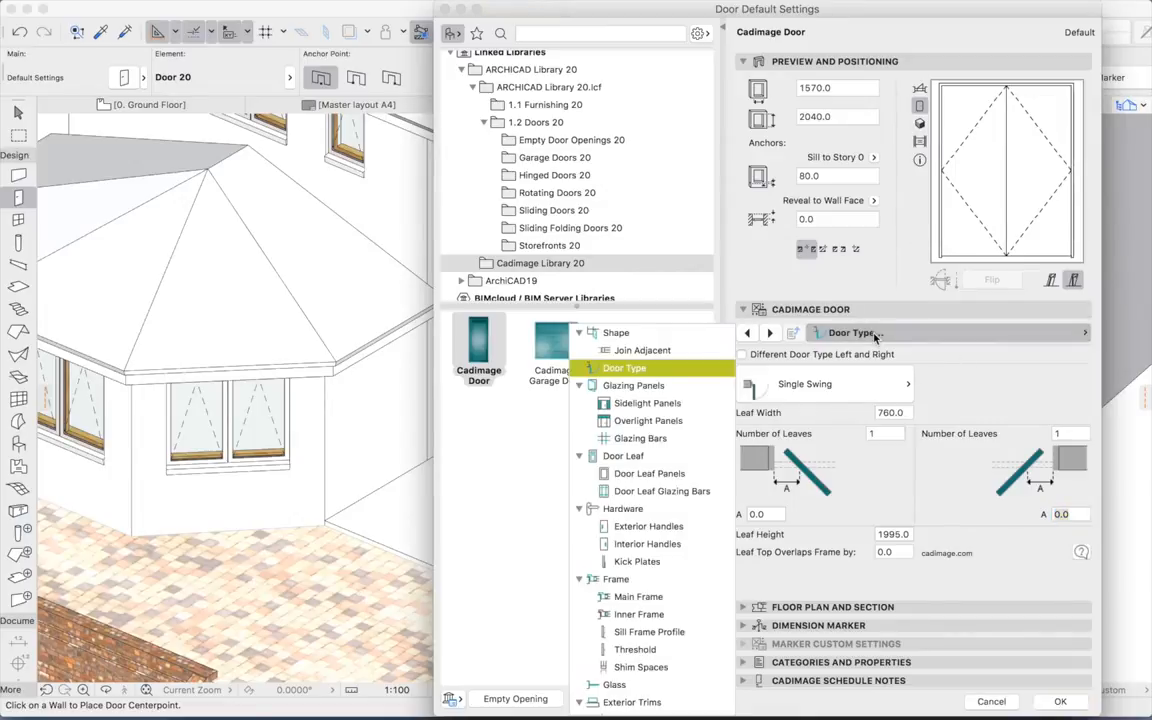
# Look through the Glazing Panels page, then open the Door Leaf page
pyautogui.click(633, 385)
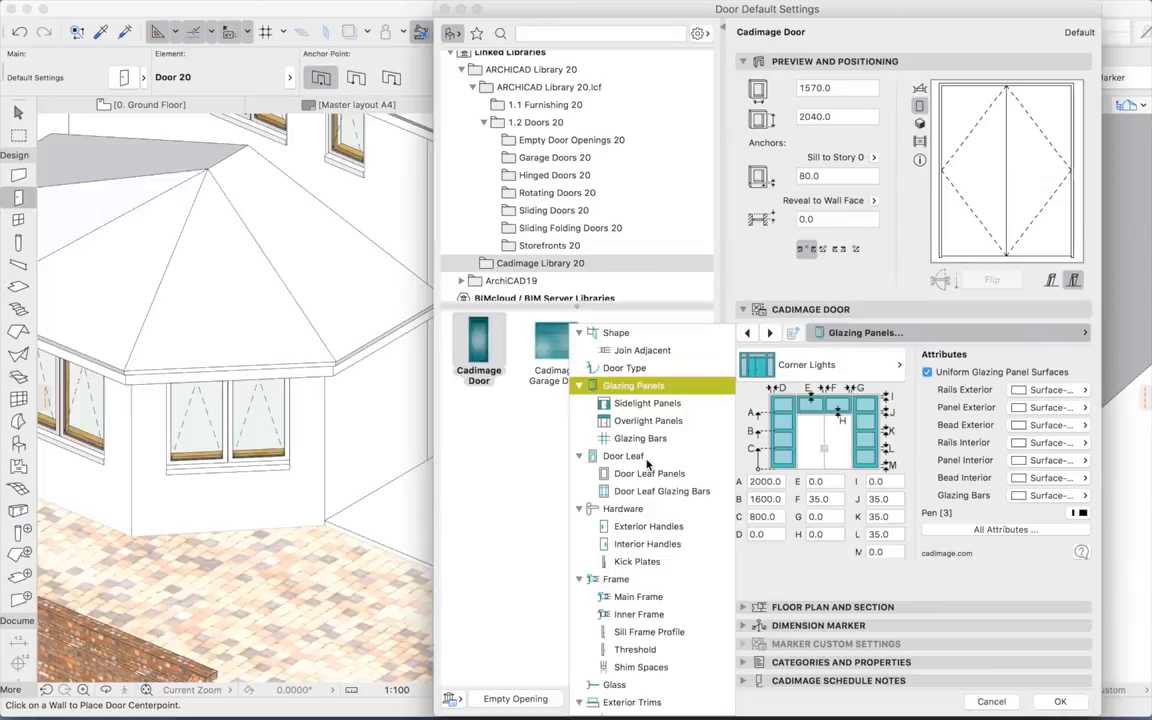
pyautogui.click(622, 456)
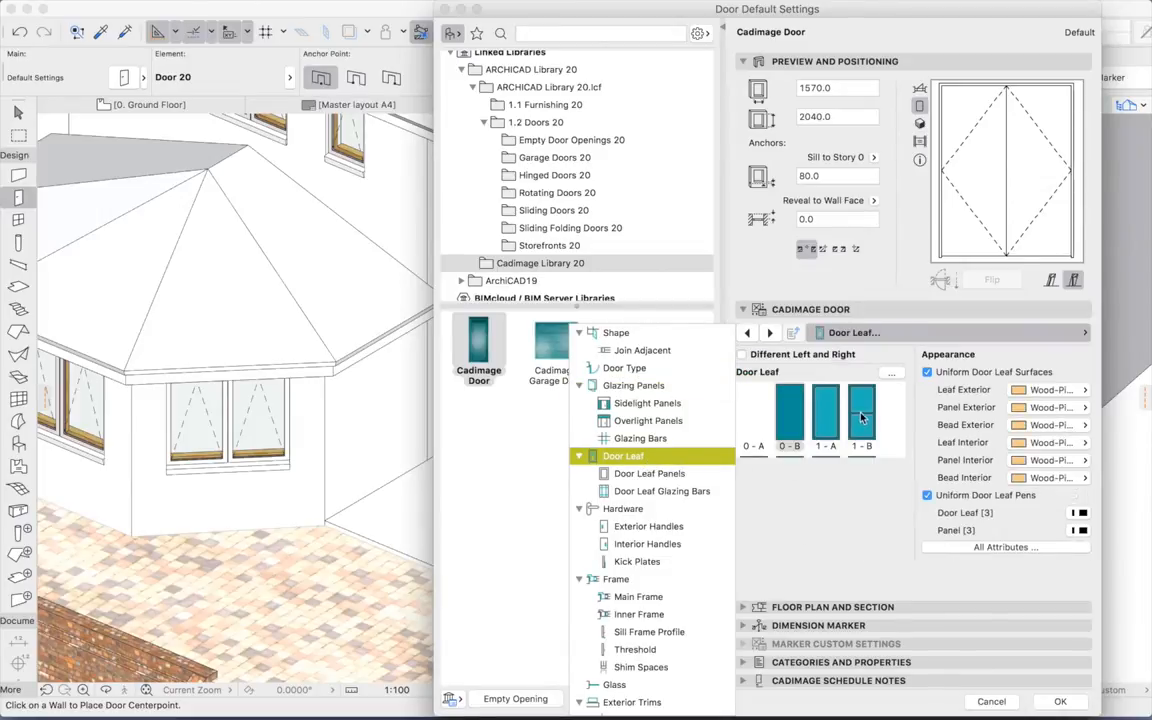
# Apply leaf style 1-B with White leaf surfaces, Glass panels, and show all attributes
pyautogui.click(862, 413)
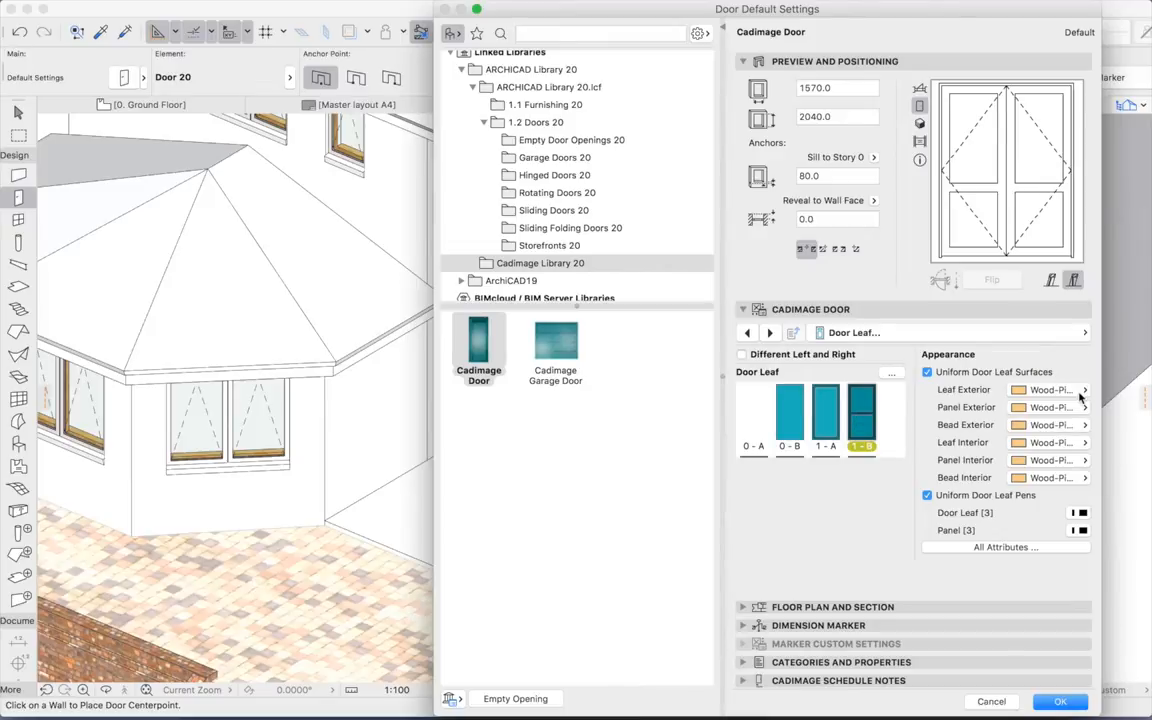
pyautogui.click(1050, 389)
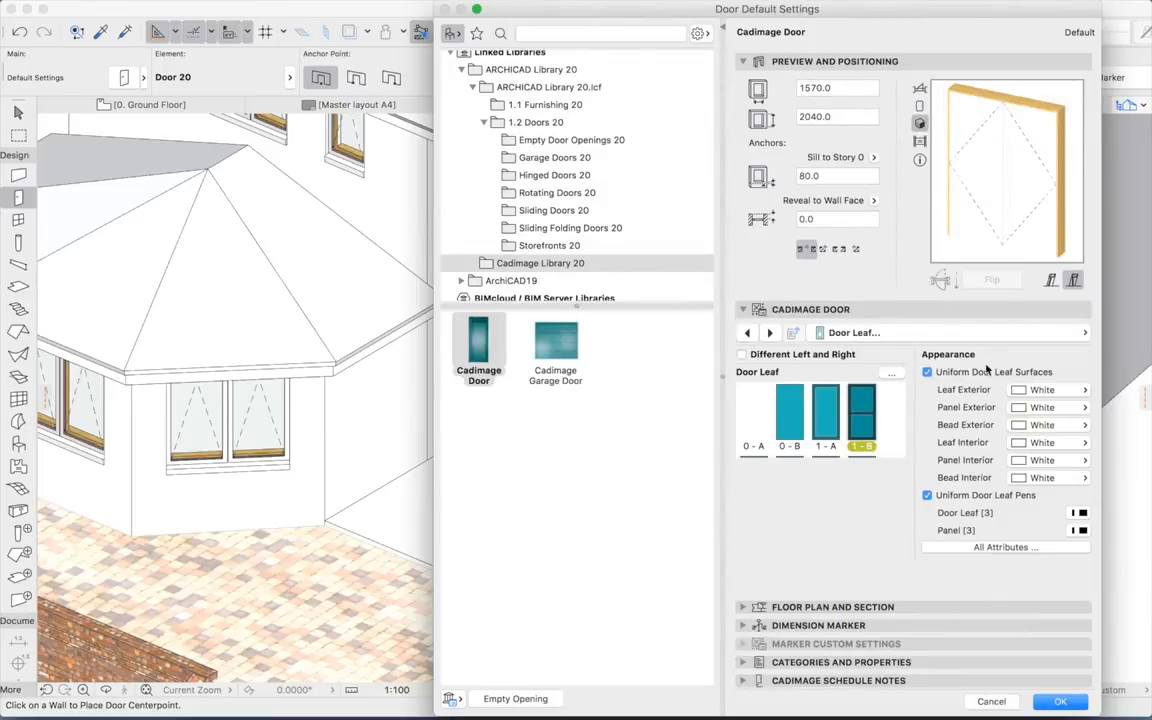
pyautogui.click(926, 371)
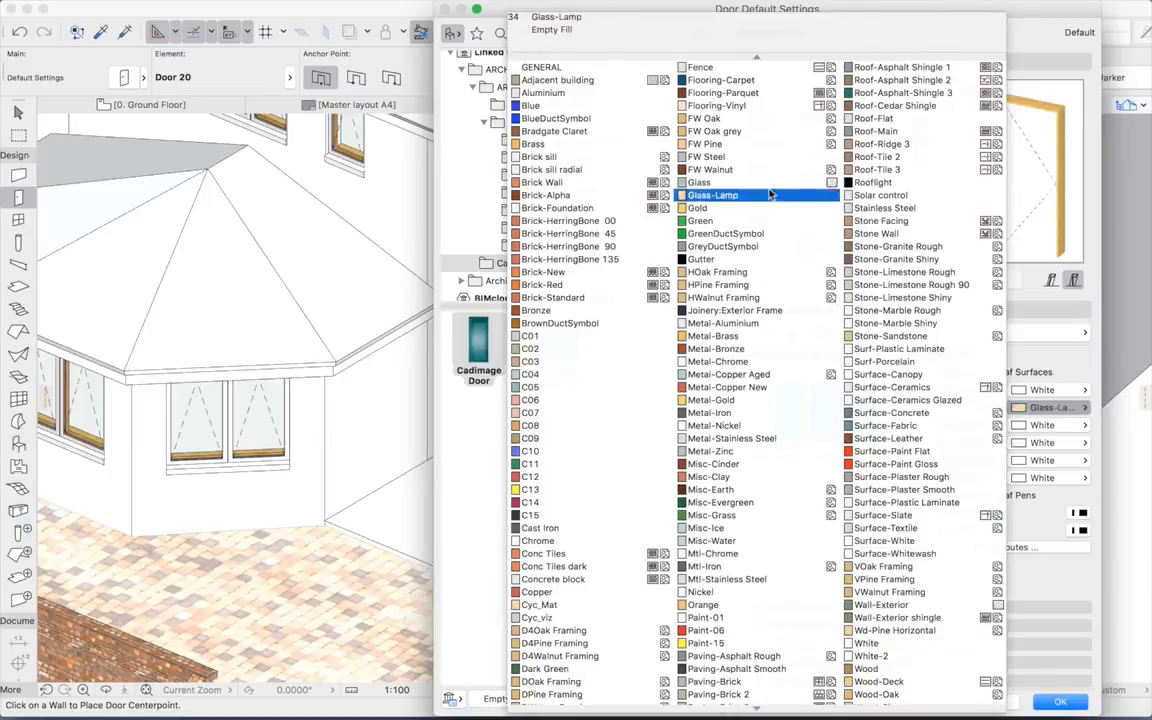
pyautogui.click(713, 194)
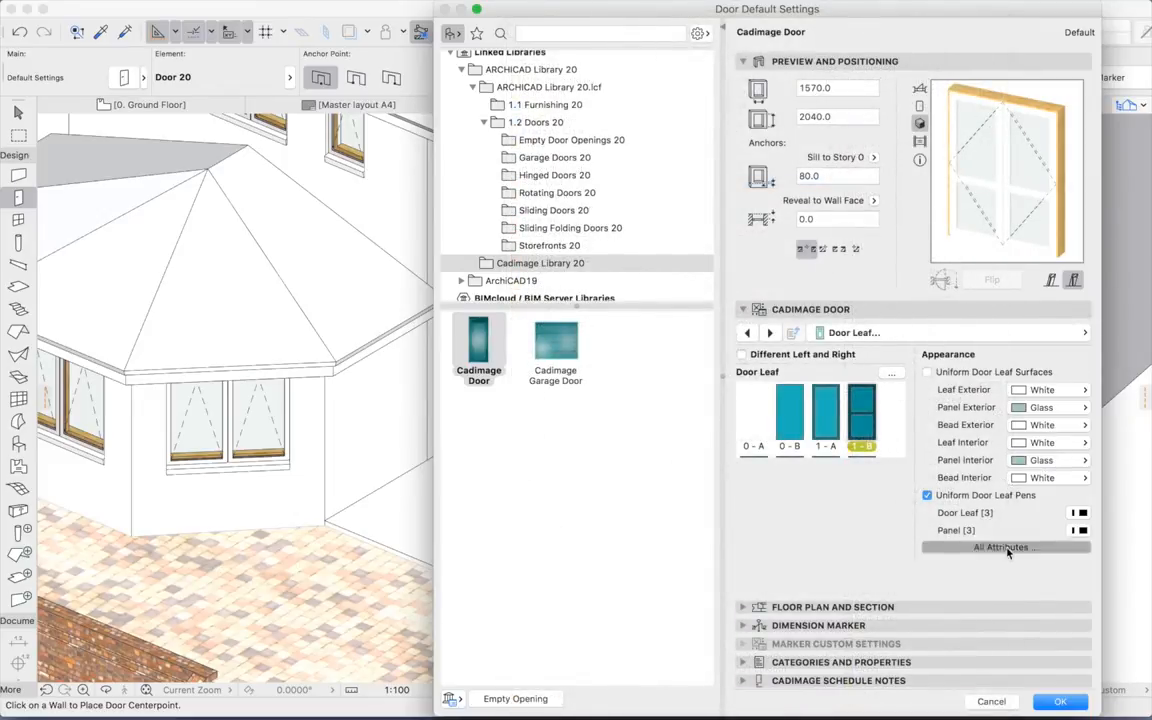
pyautogui.click(1000, 547)
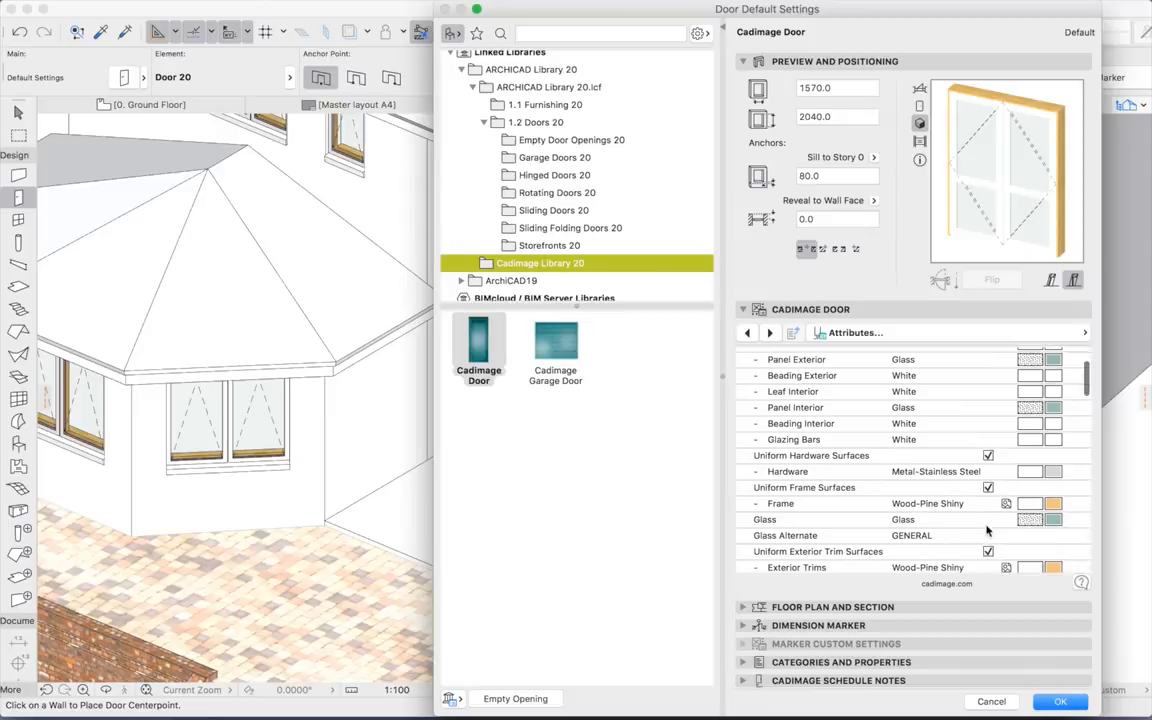
# Untick Uniform Frame Surfaces so the main frame exterior can be White
pyautogui.scroll(-3)
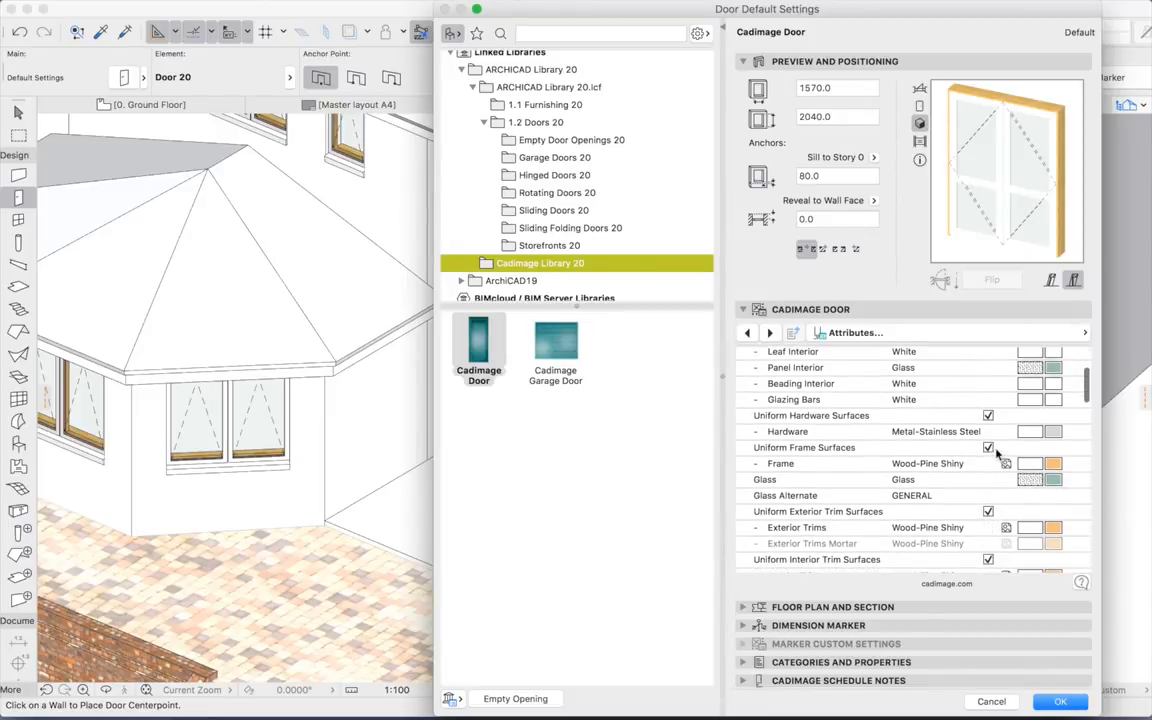
pyautogui.click(988, 448)
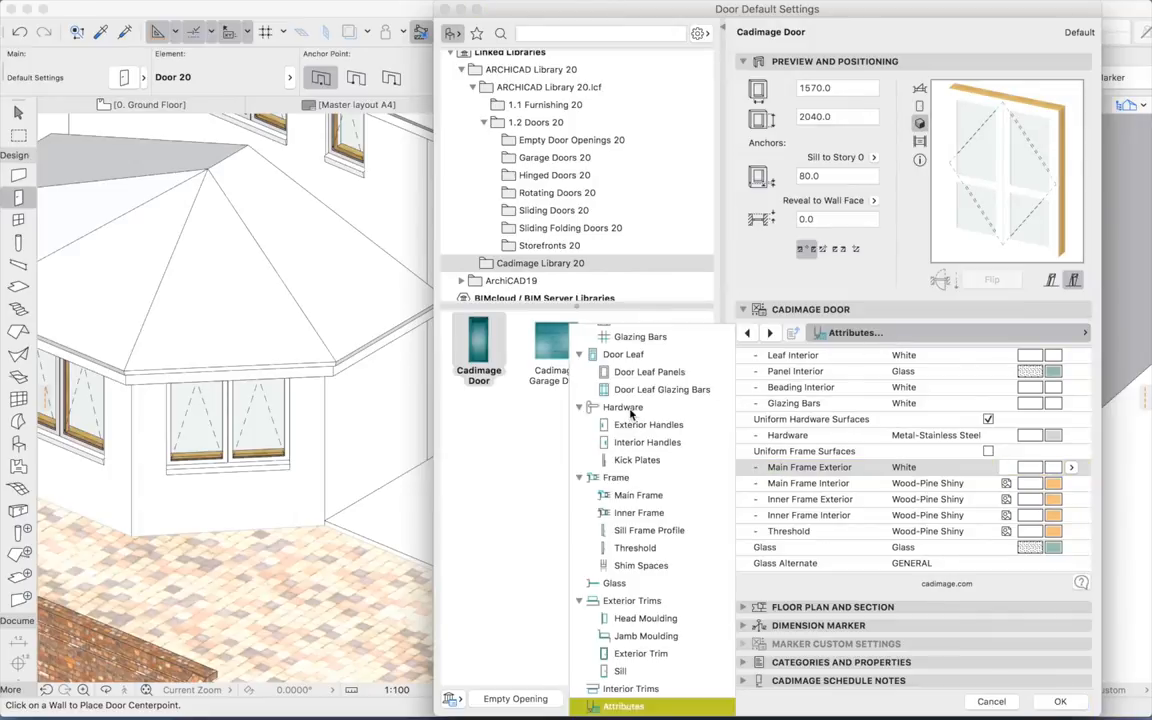
# Review the Hardware, Frame, Glass and Exterior Trims pages of the door settings
pyautogui.click(622, 407)
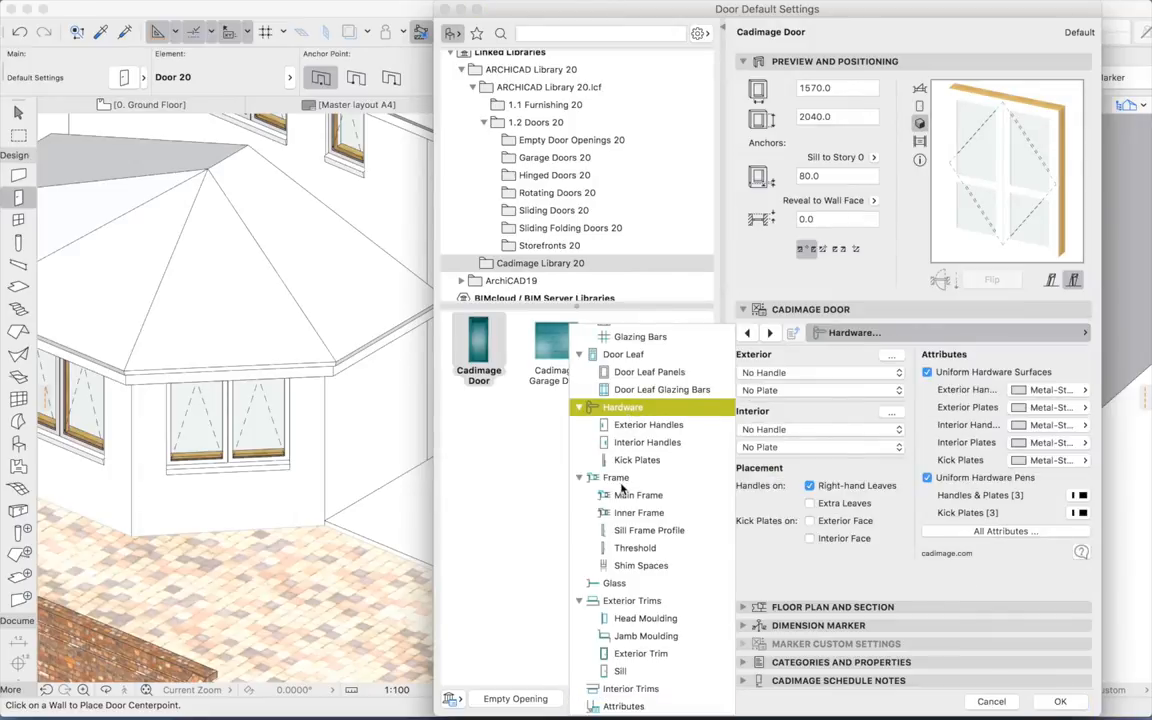
pyautogui.click(616, 477)
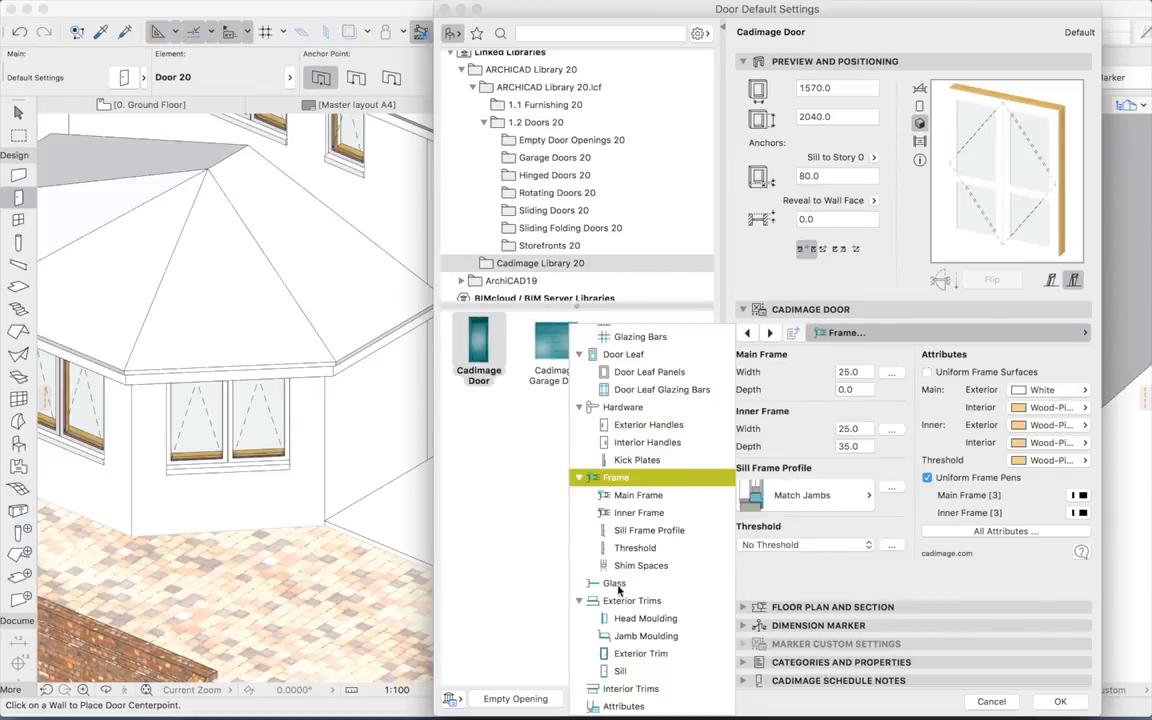
pyautogui.click(613, 583)
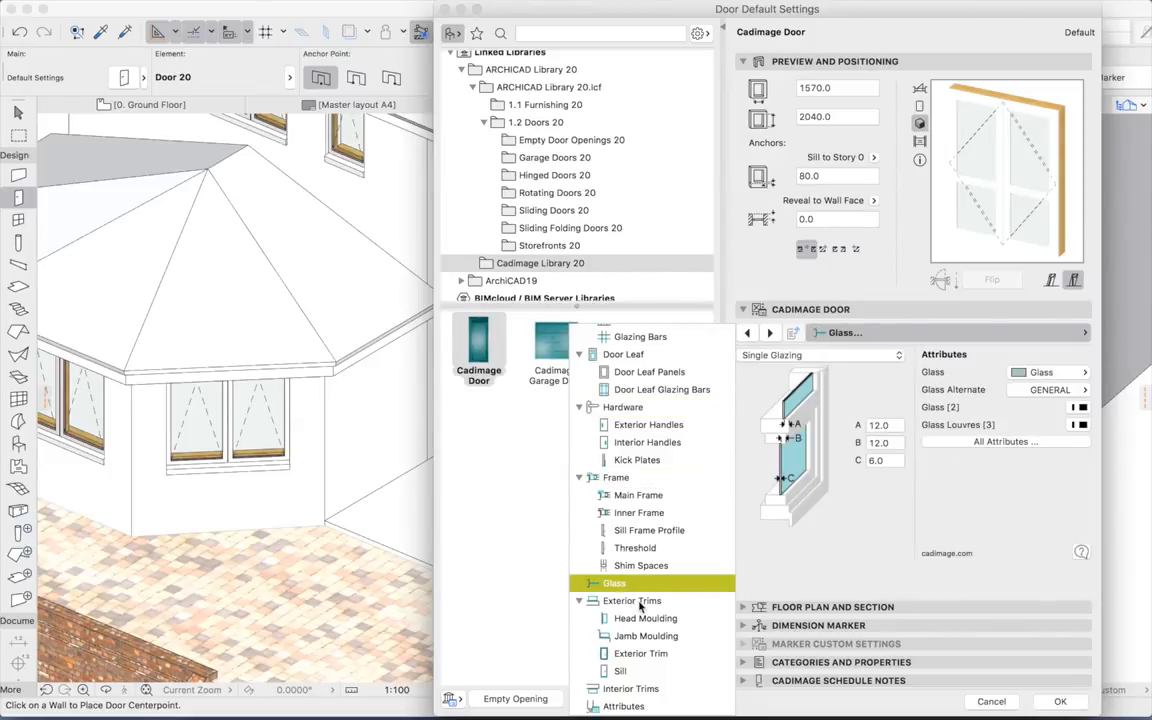
pyautogui.click(632, 600)
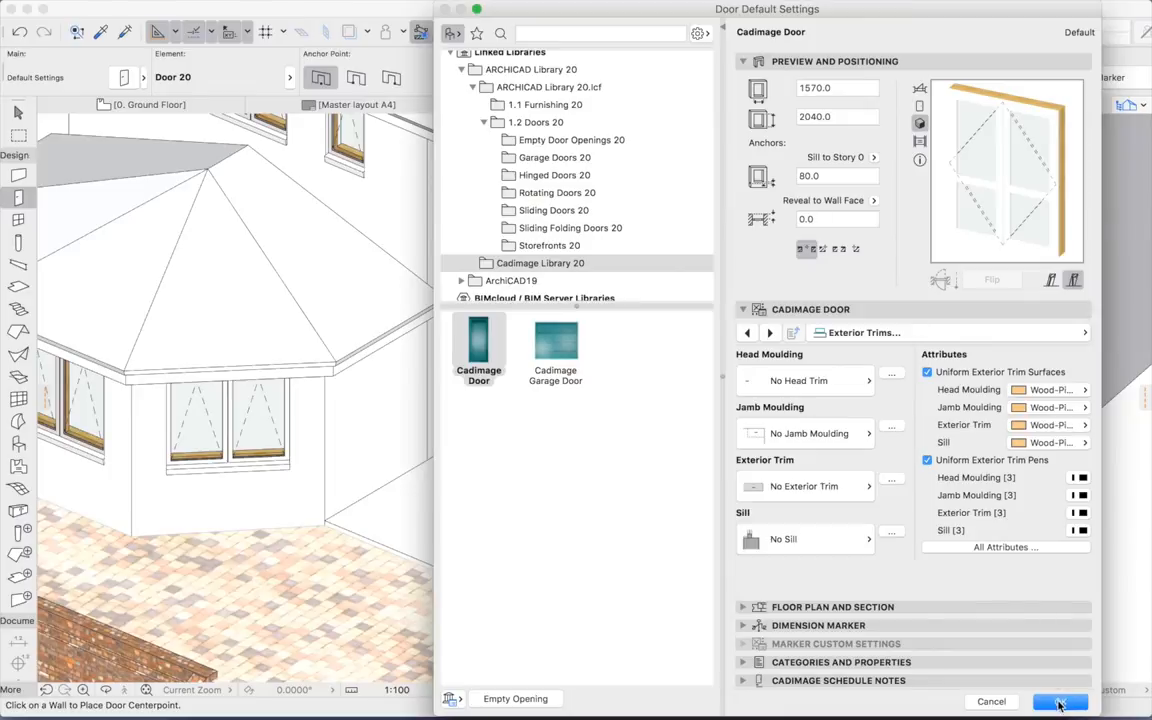
# Accept the settings, place the 1570 × 2040 door in the 3D wall, and select it
pyautogui.click(1060, 701)
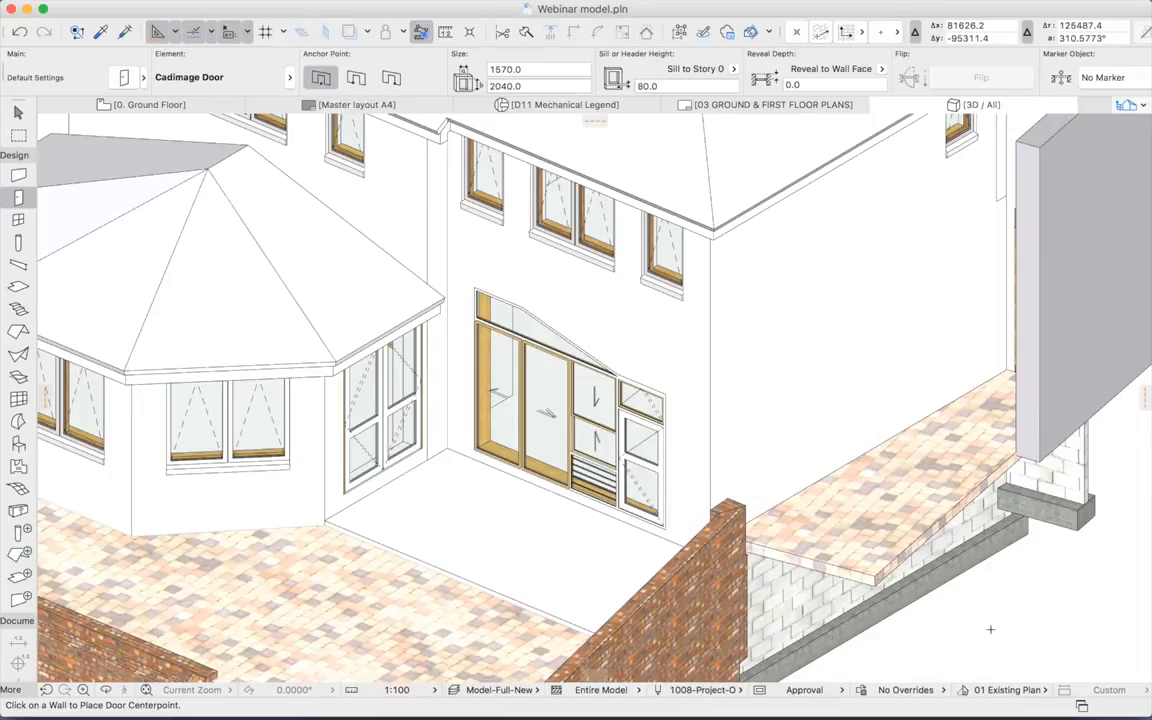
pyautogui.moveTo(980, 623)
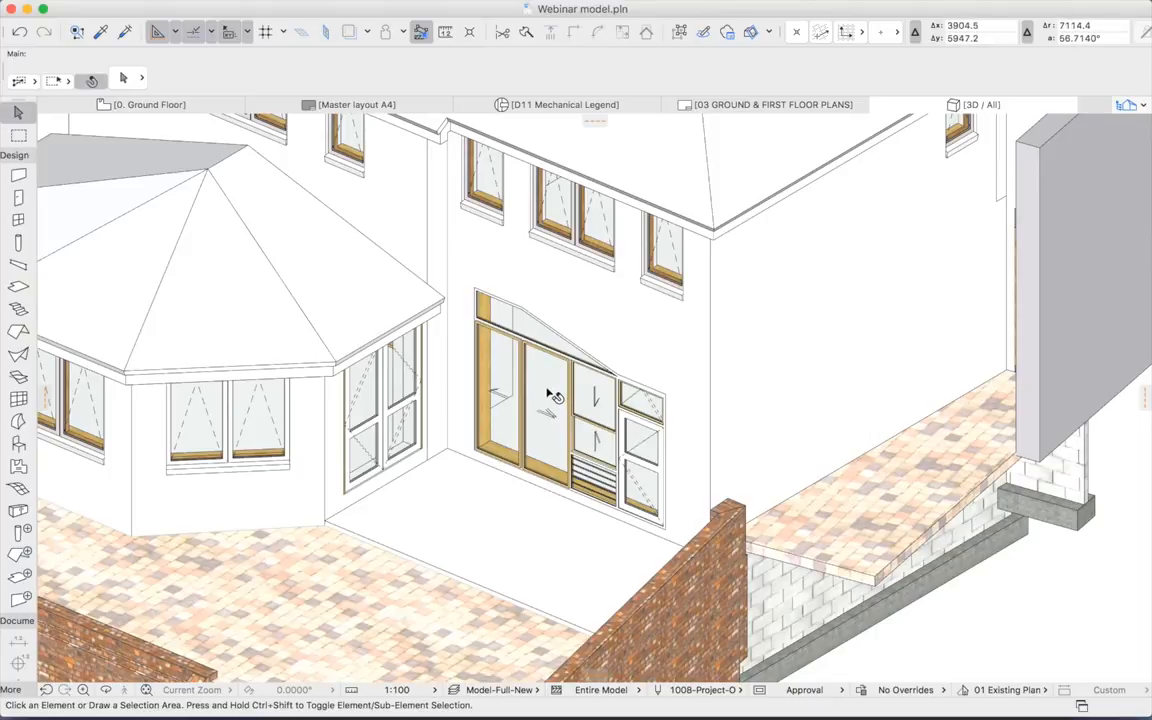
pyautogui.click(375, 400)
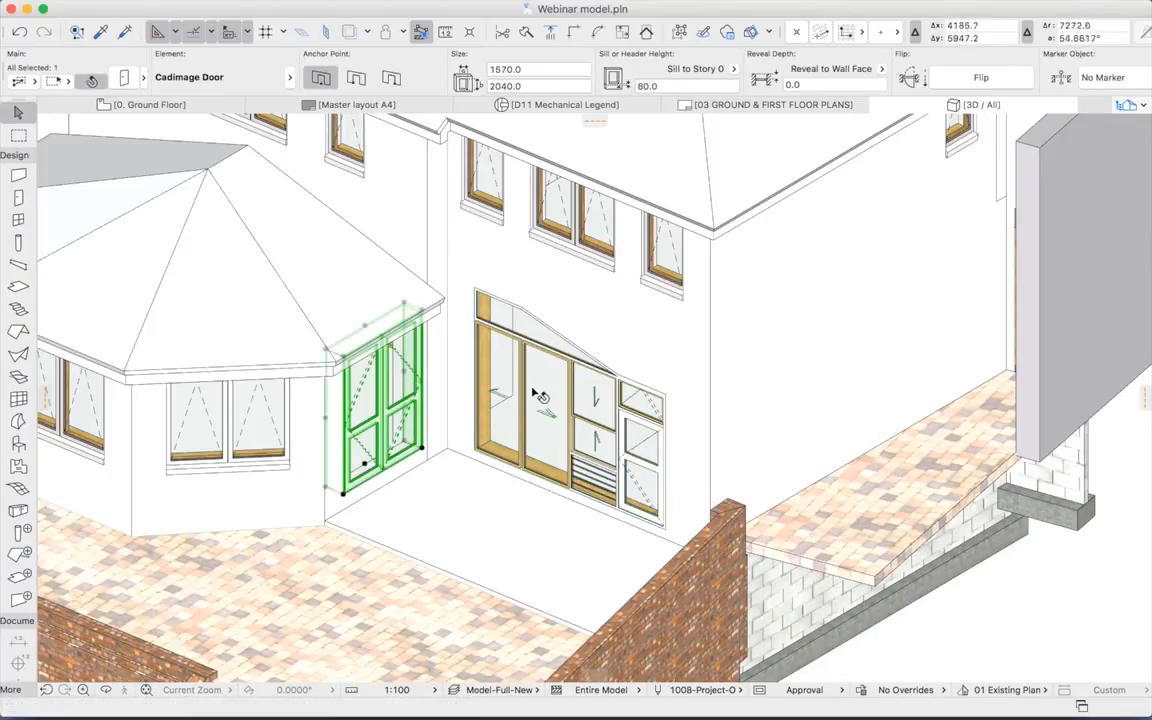